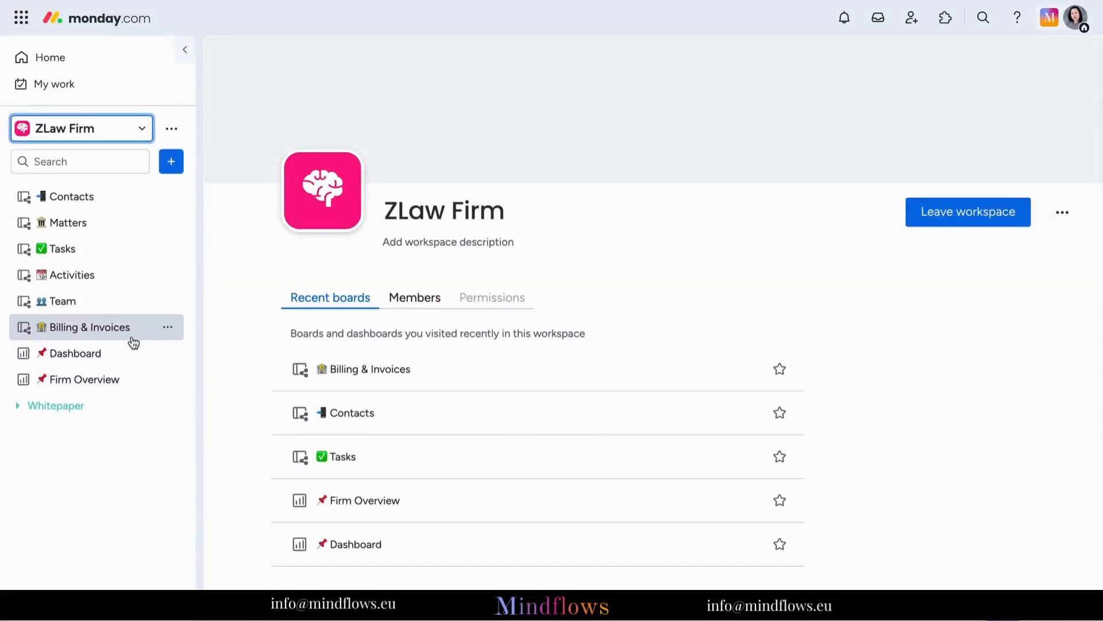
mouse_move(148, 332)
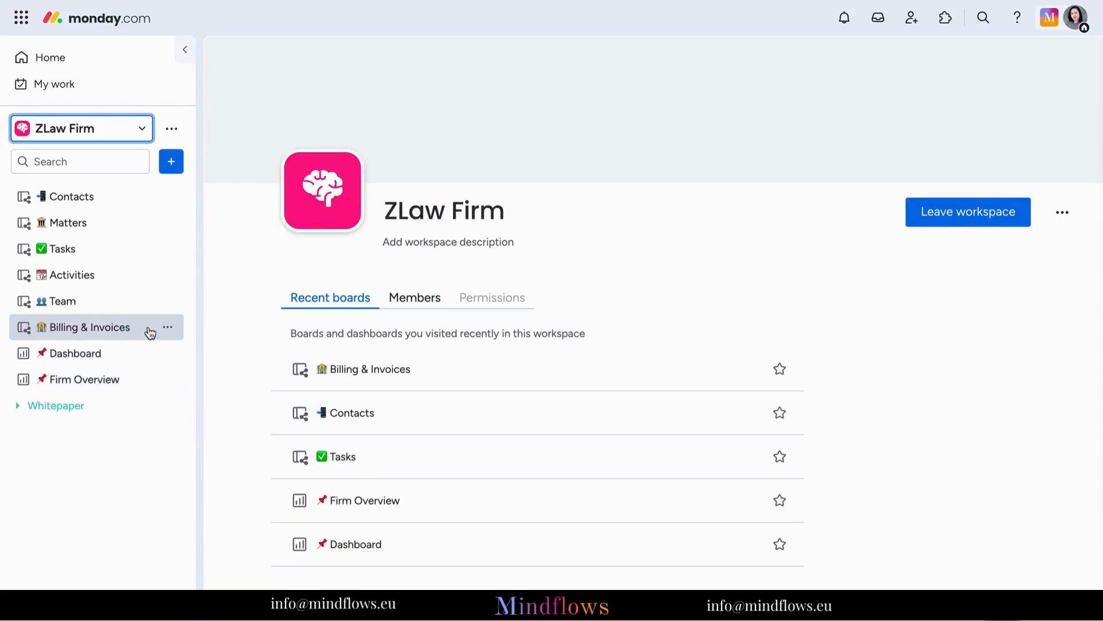
- Open the Billing & Invoices board from the ZLaw Firm workspace sidebar
click(88, 326)
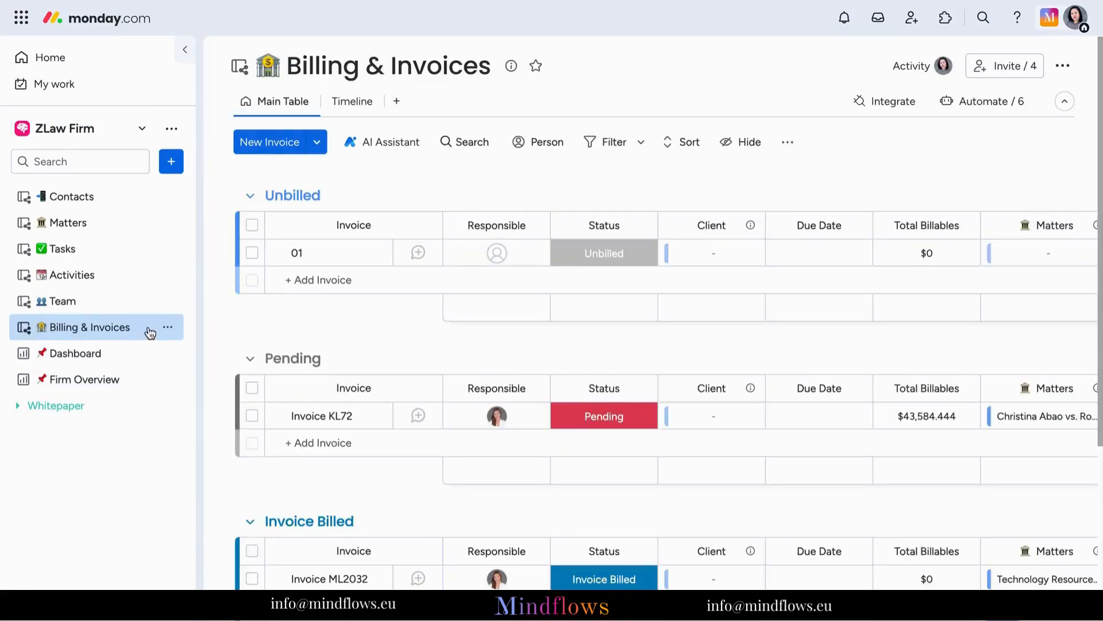
- Open invoice item 01 from the Unbilled group and view its Activity Log
click(184, 50)
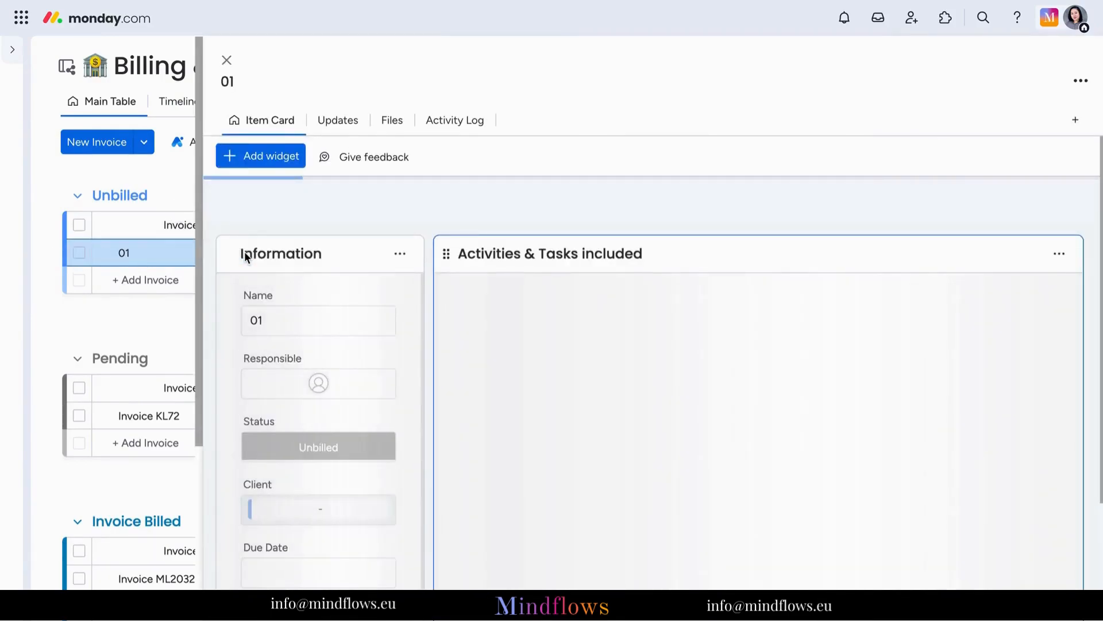
click(454, 119)
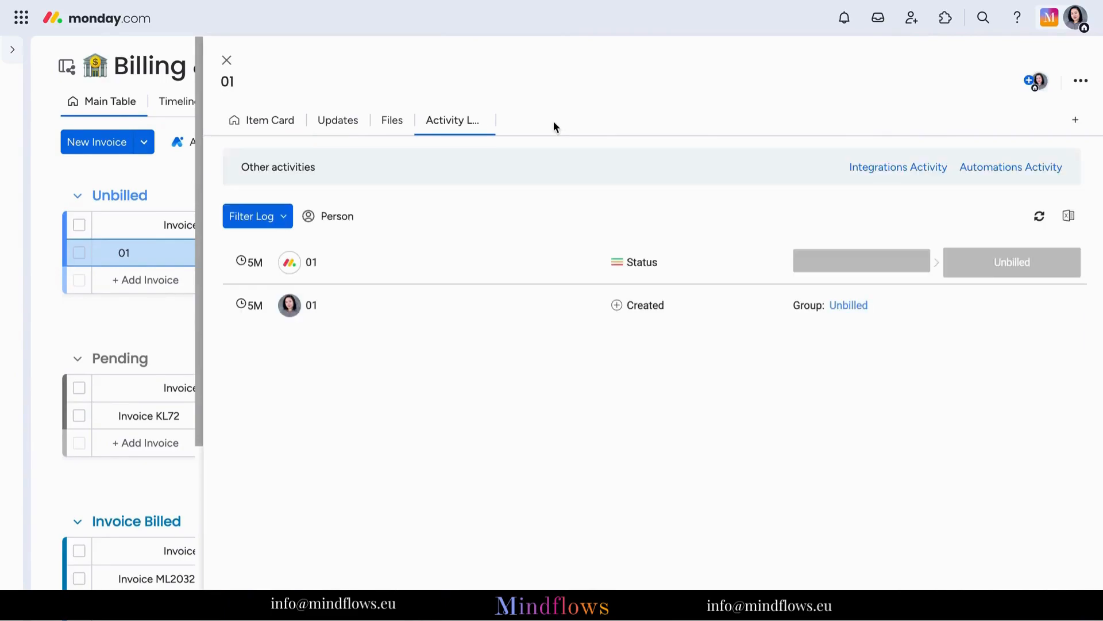
mouse_move(1012, 109)
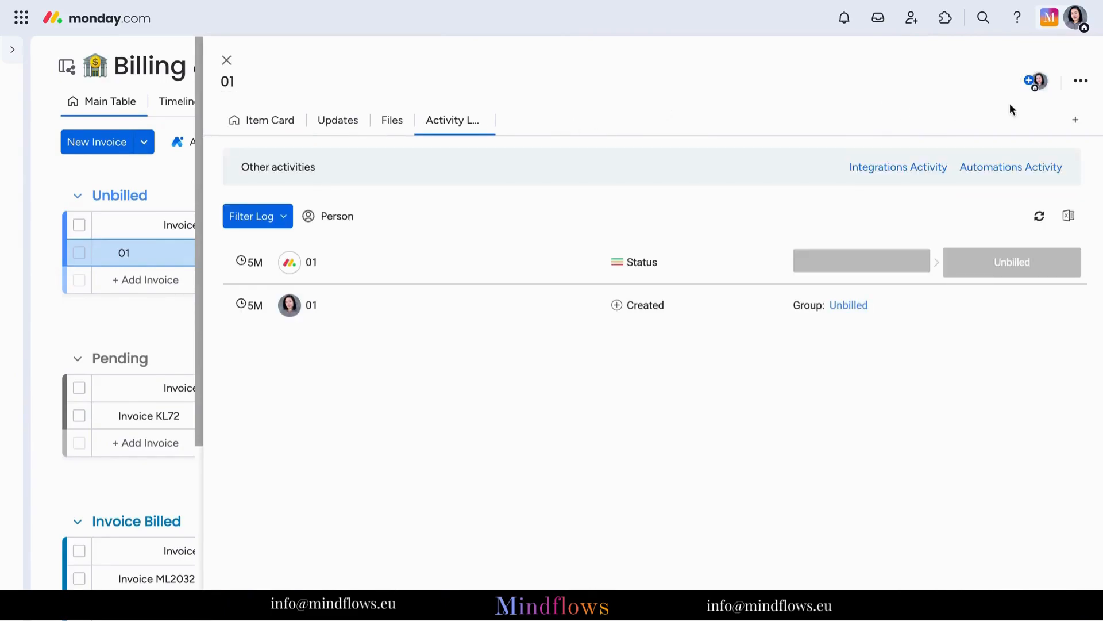
- Add the Quotes & Invoices view to item 01 from the Item Views Center
click(1076, 119)
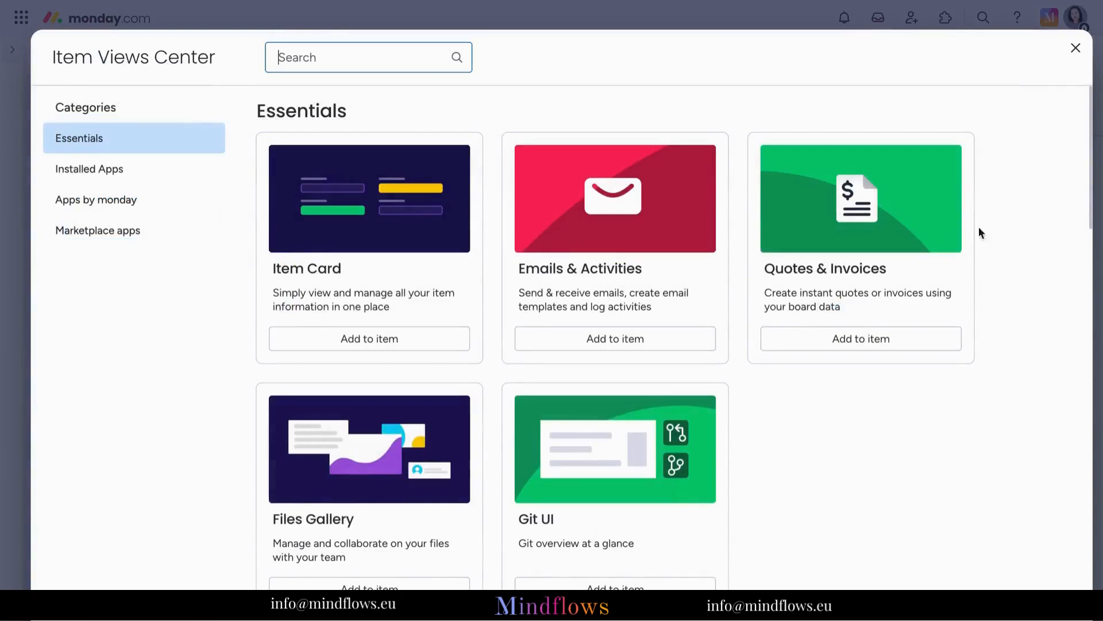
mouse_move(861, 339)
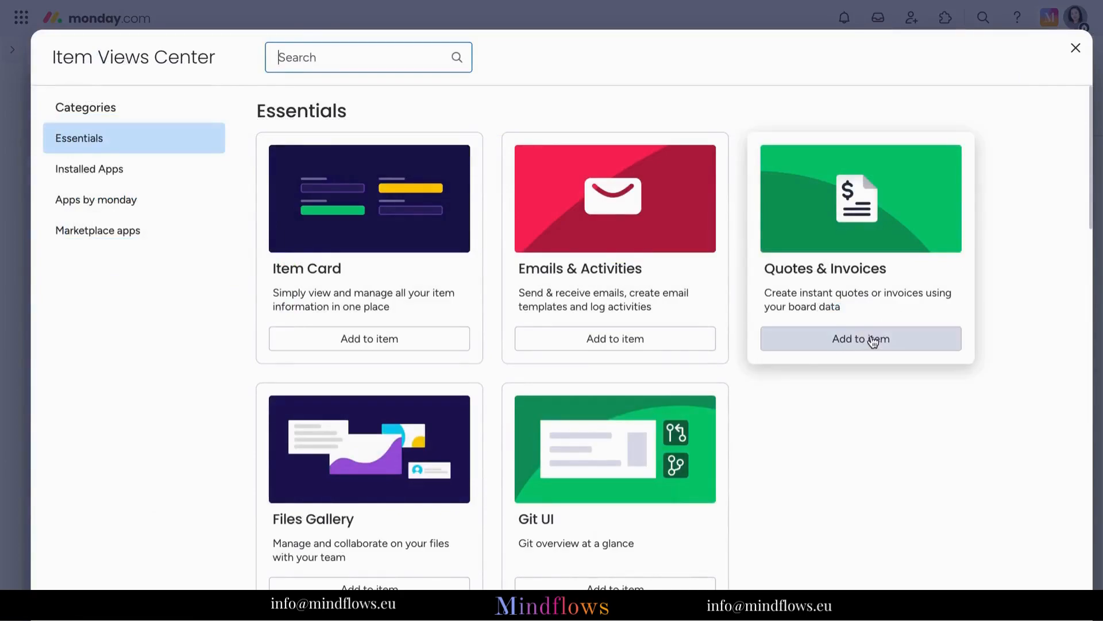
click(861, 339)
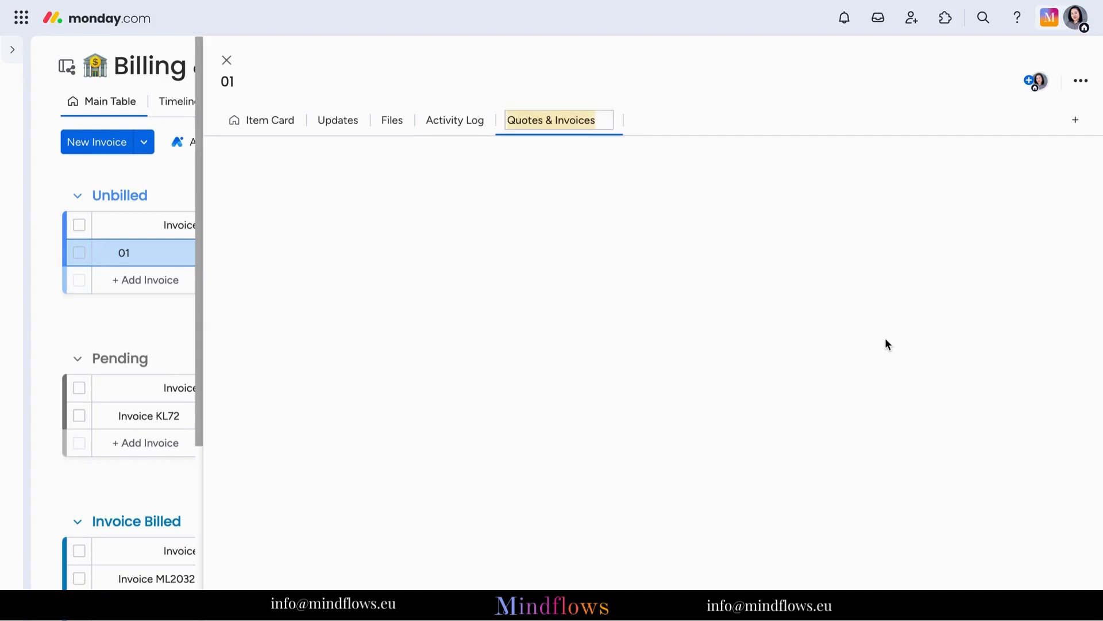
- Load the Quotes & Invoices tab in Edit mode and review its Bill from and Bill to fields
click(552, 120)
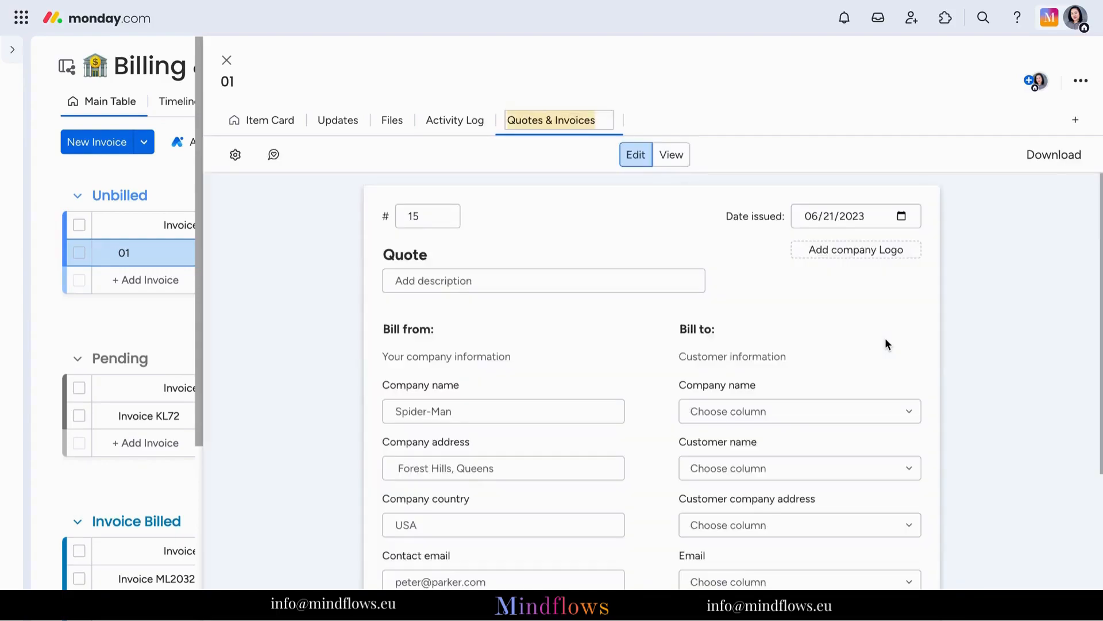
mouse_move(867, 333)
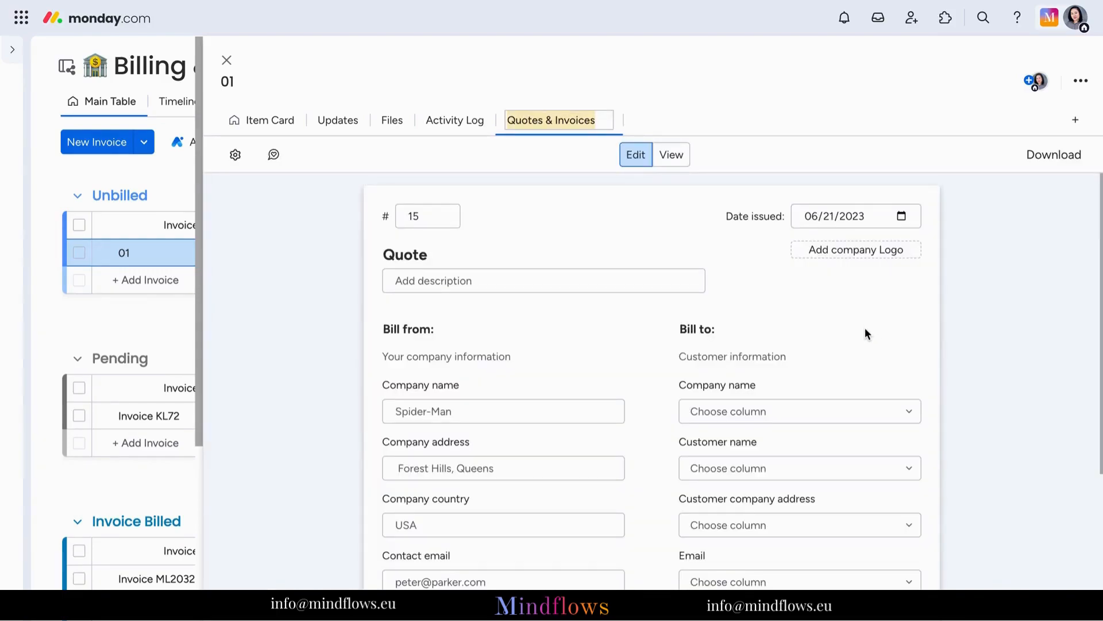
scroll(down, 3)
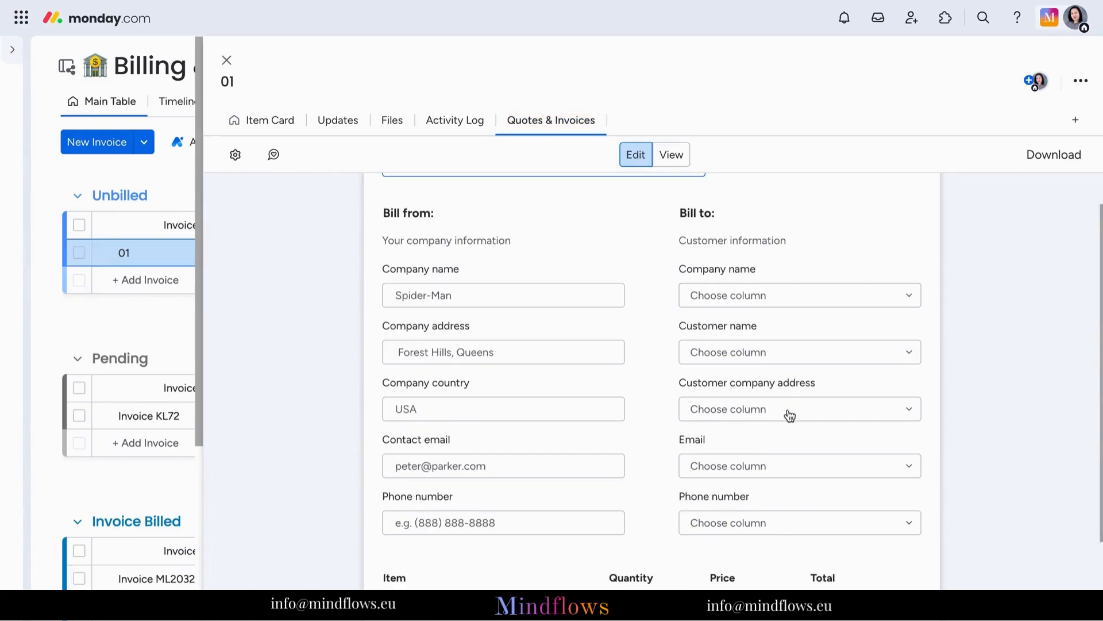
click(790, 409)
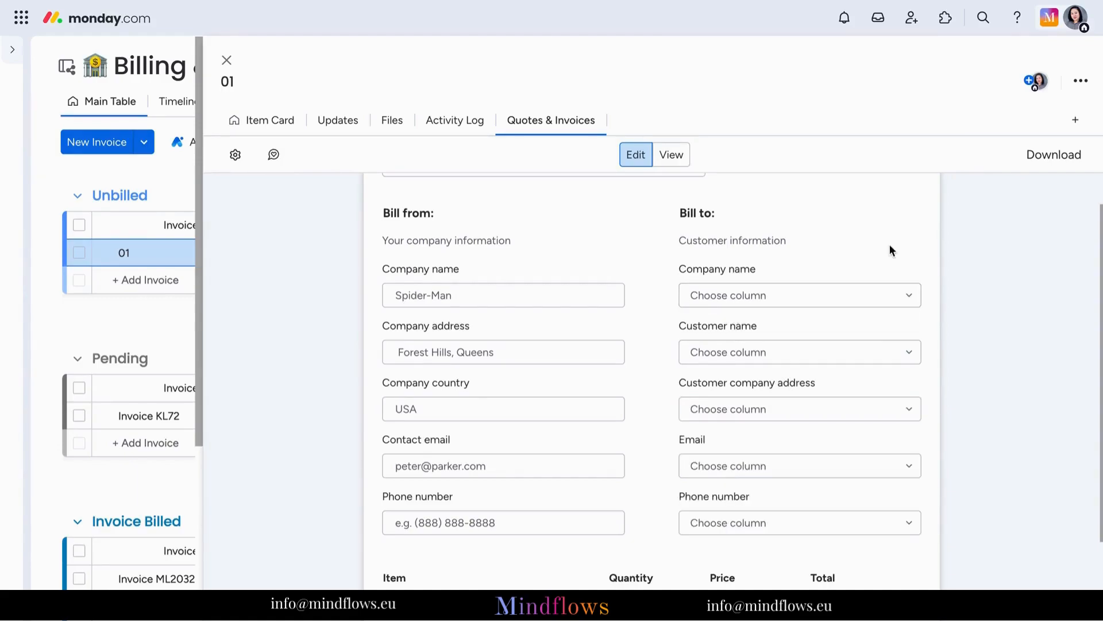
click(799, 295)
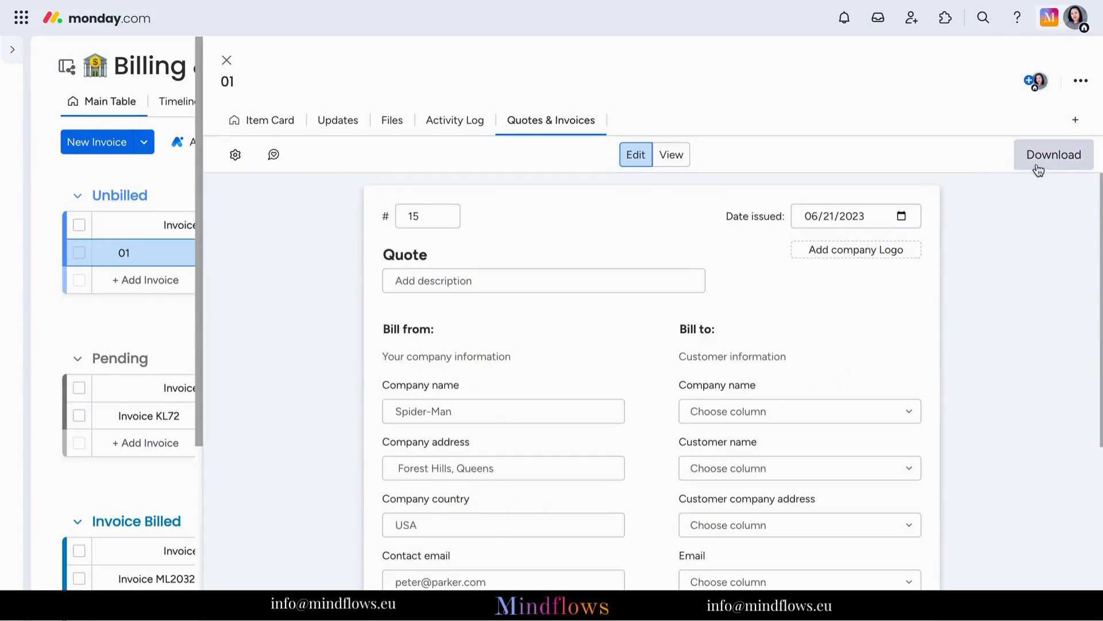
- Close invoice 01's detail panel to return to the grouped invoices board
click(1054, 154)
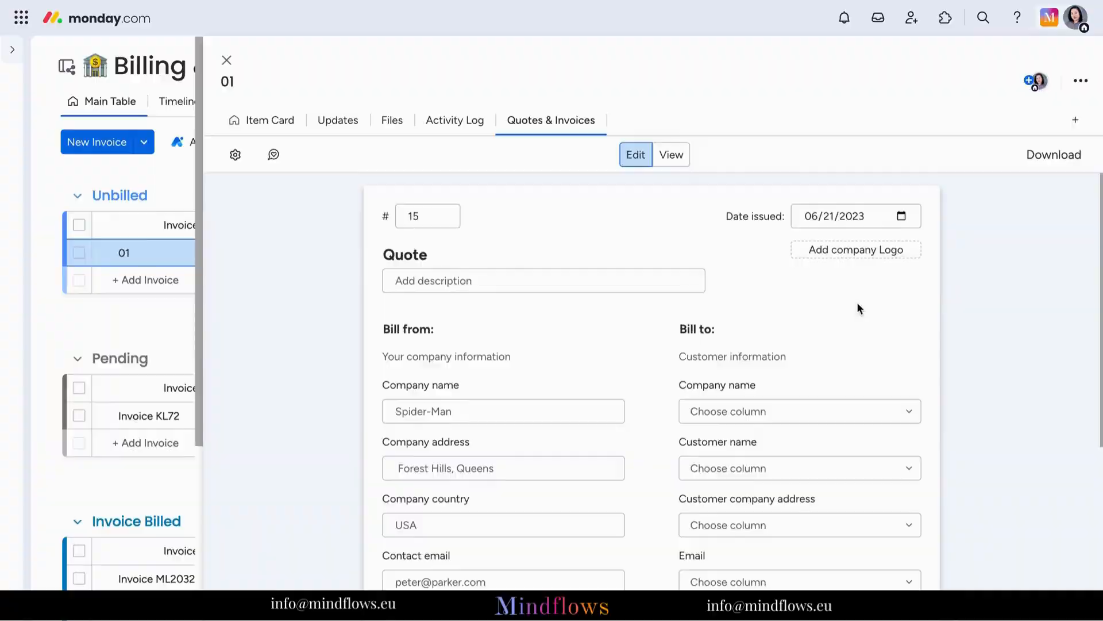
click(1053, 154)
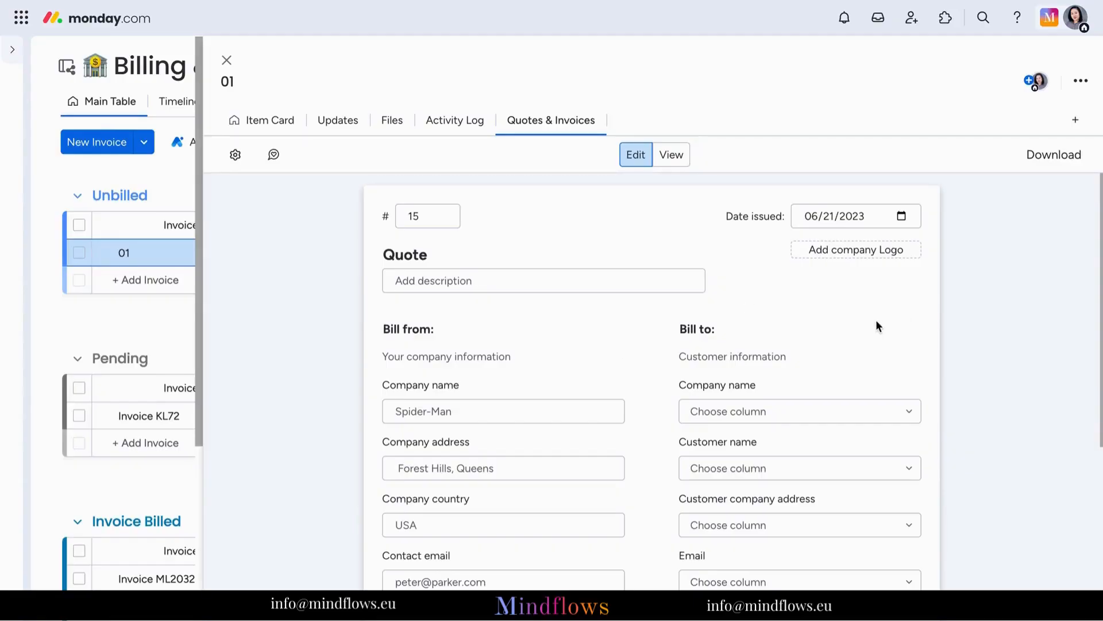
click(226, 60)
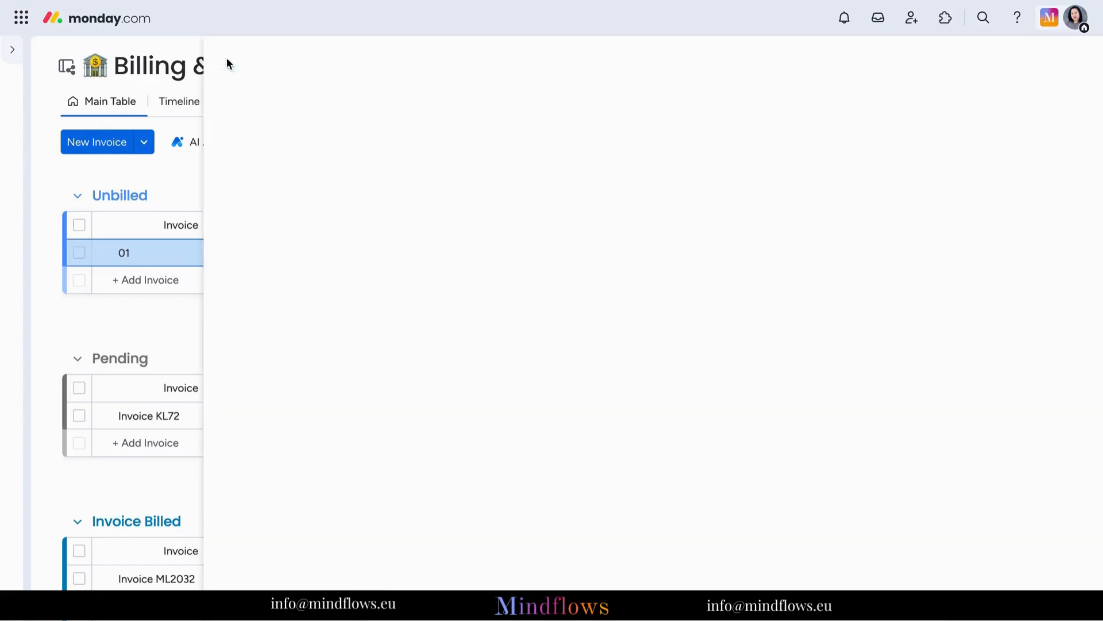